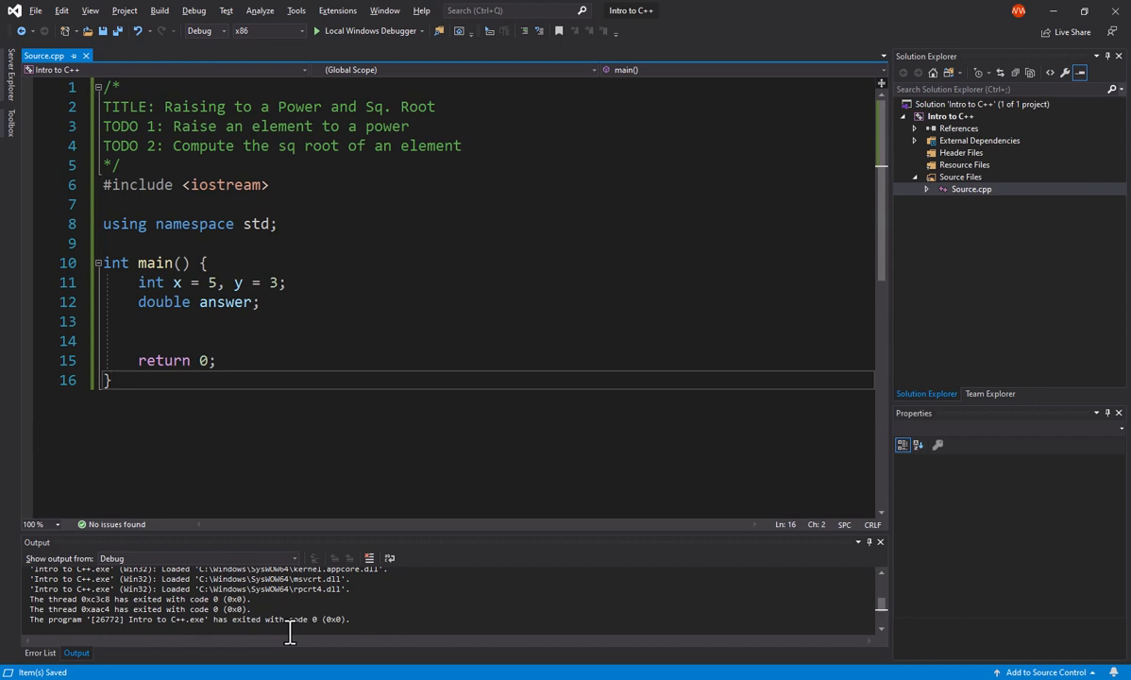
pyautogui.moveTo(338, 204)
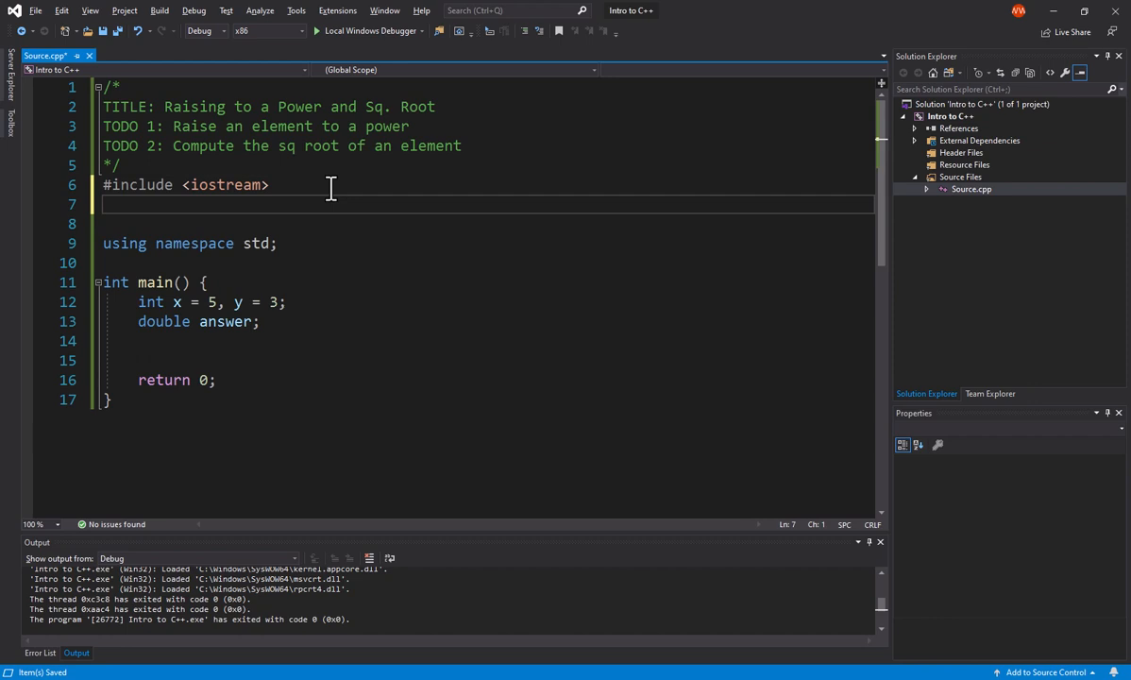
# - Include math.h and declare double answer = pow(x,y) in Source.cpp
pyautogui.write('#include <math.h>')
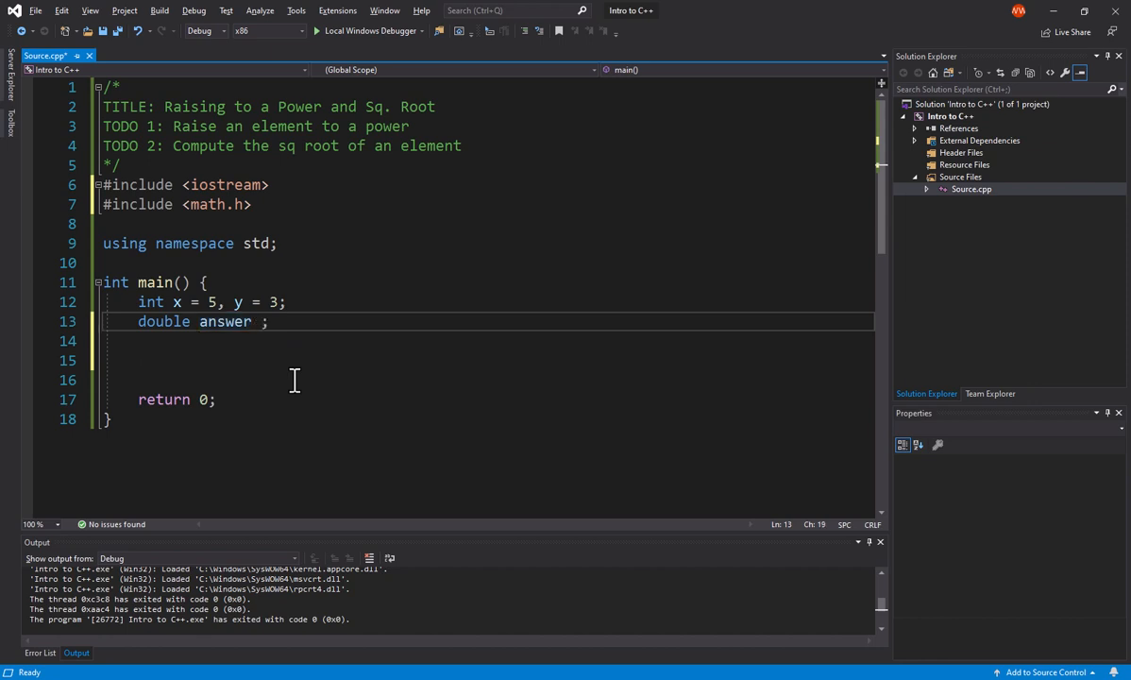
pyautogui.write('= pow(')
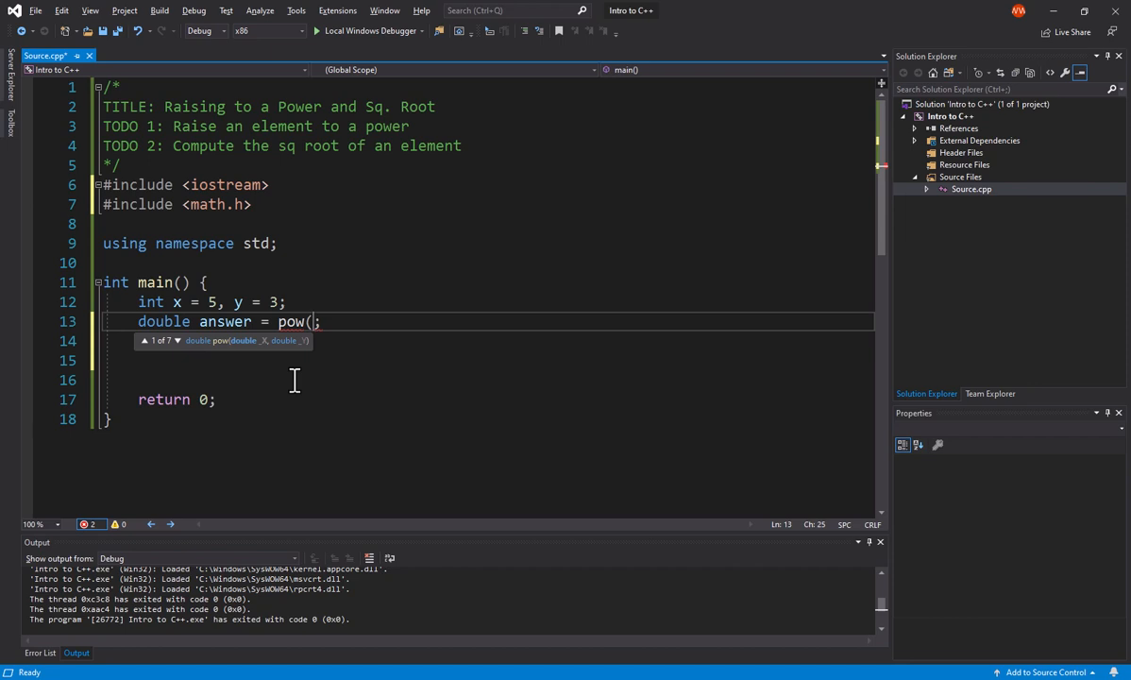
pyautogui.write('x')
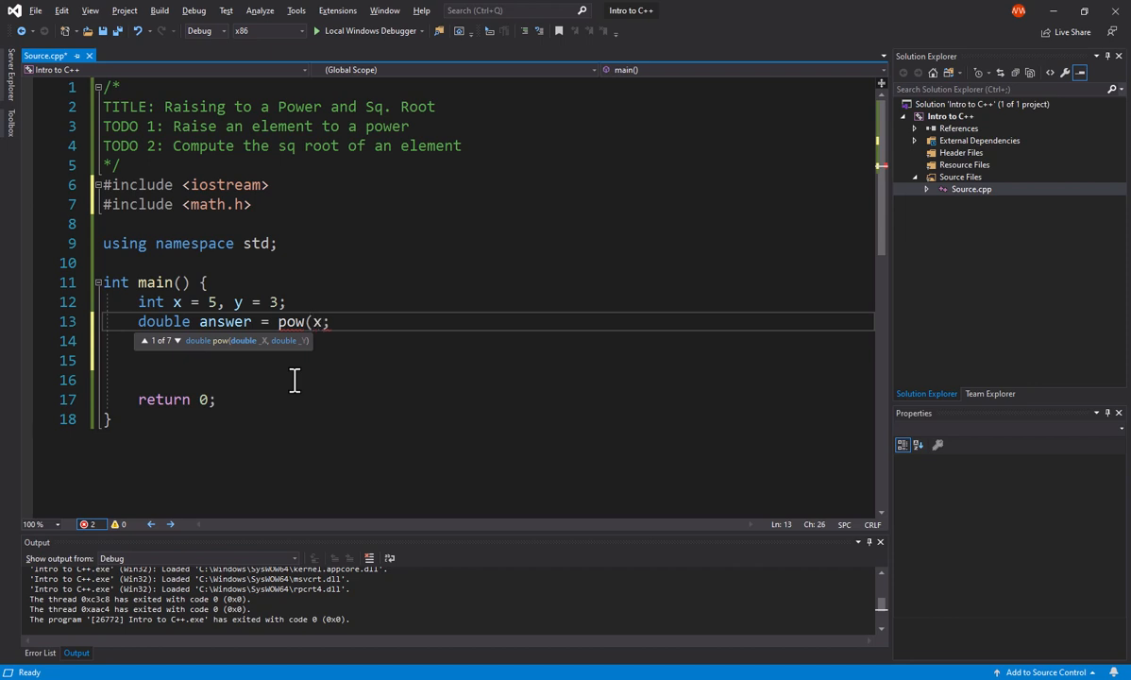
pyautogui.write(',y)')
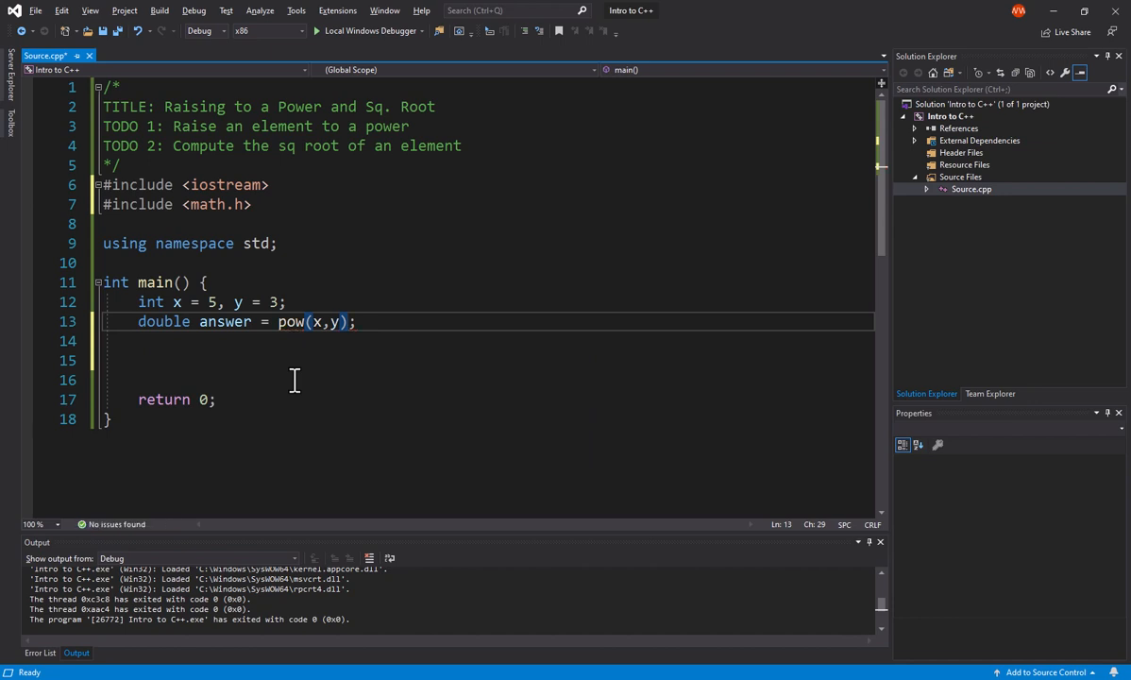
# - Add cout << x << " raised to " << y << " = " << answer << endl; on a new line
pyautogui.press('enter')
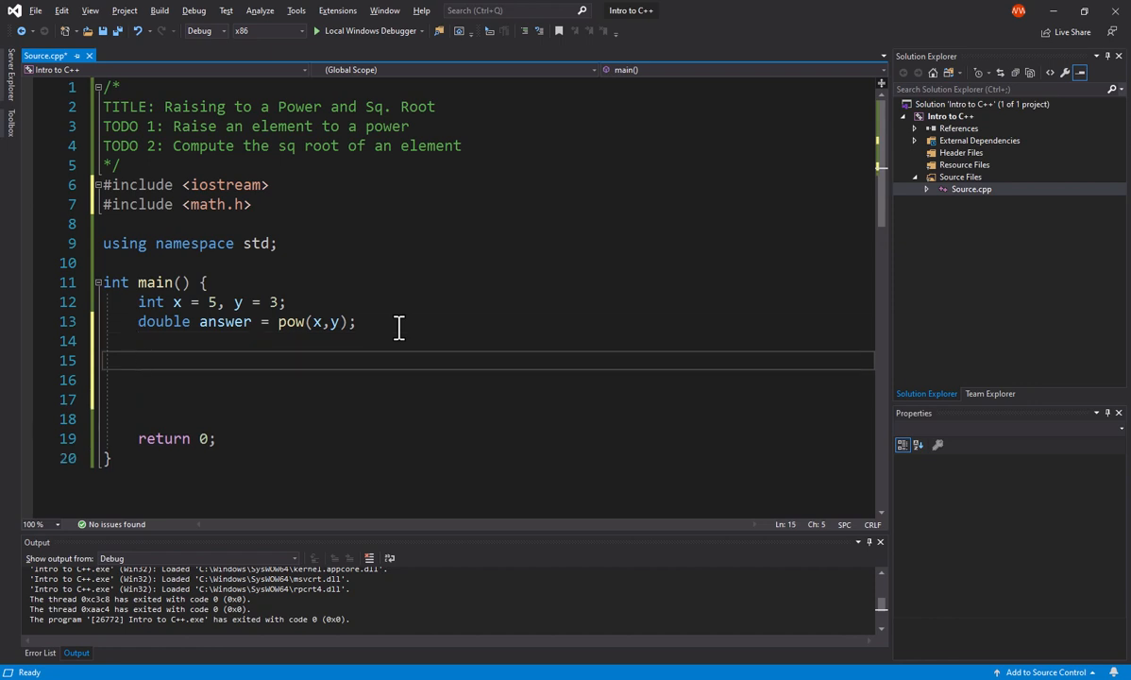
pyautogui.write('cout <<')
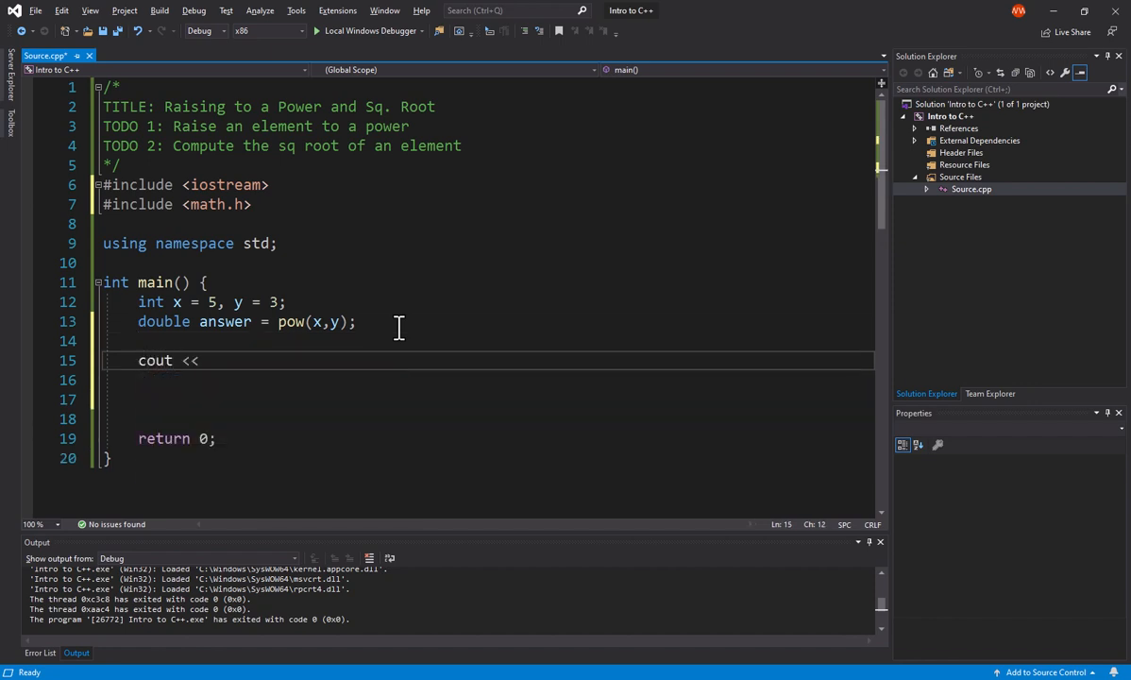
pyautogui.write('x')
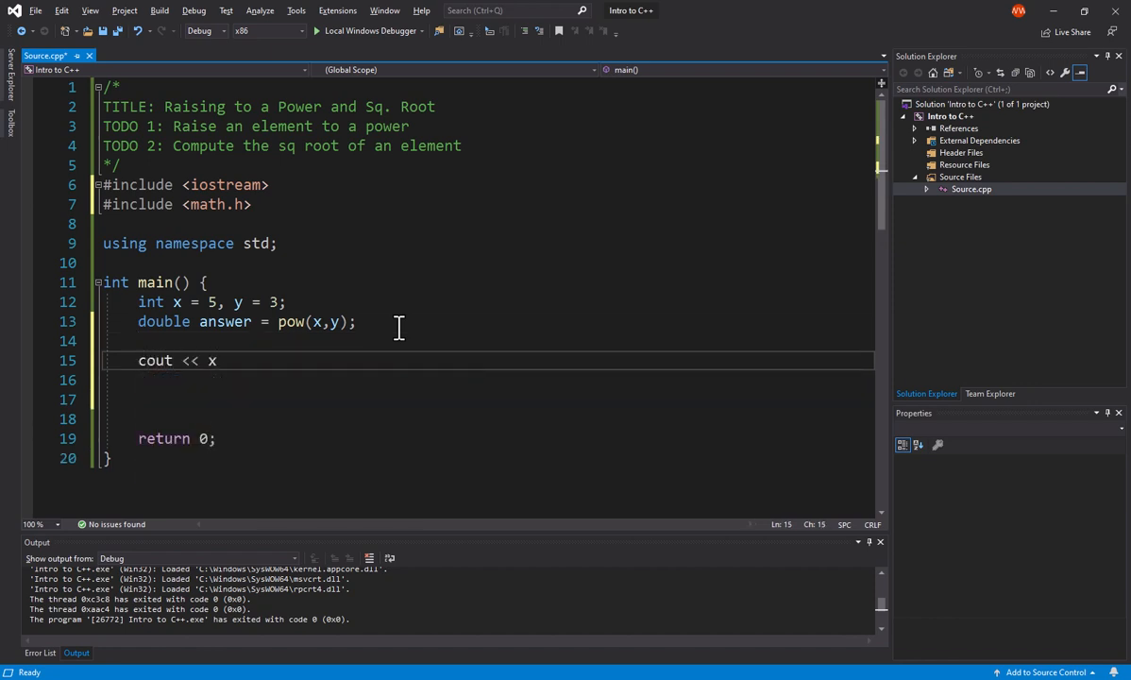
pyautogui.write('<< " raise"')
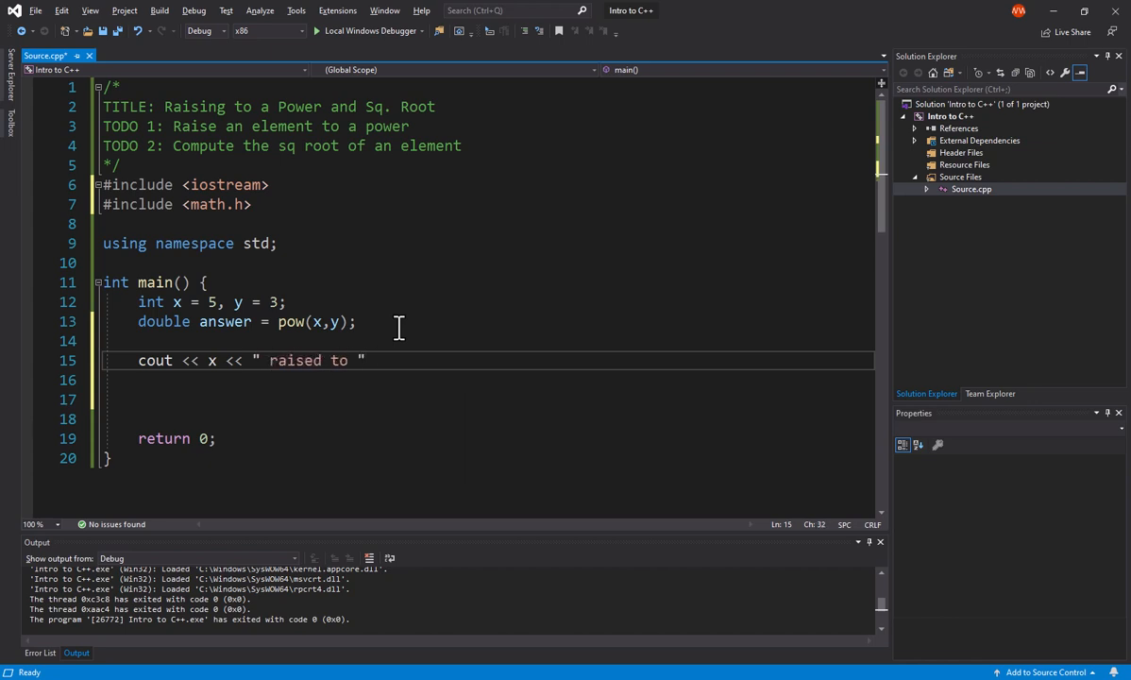
pyautogui.write('<< y << " = " << answer <<')
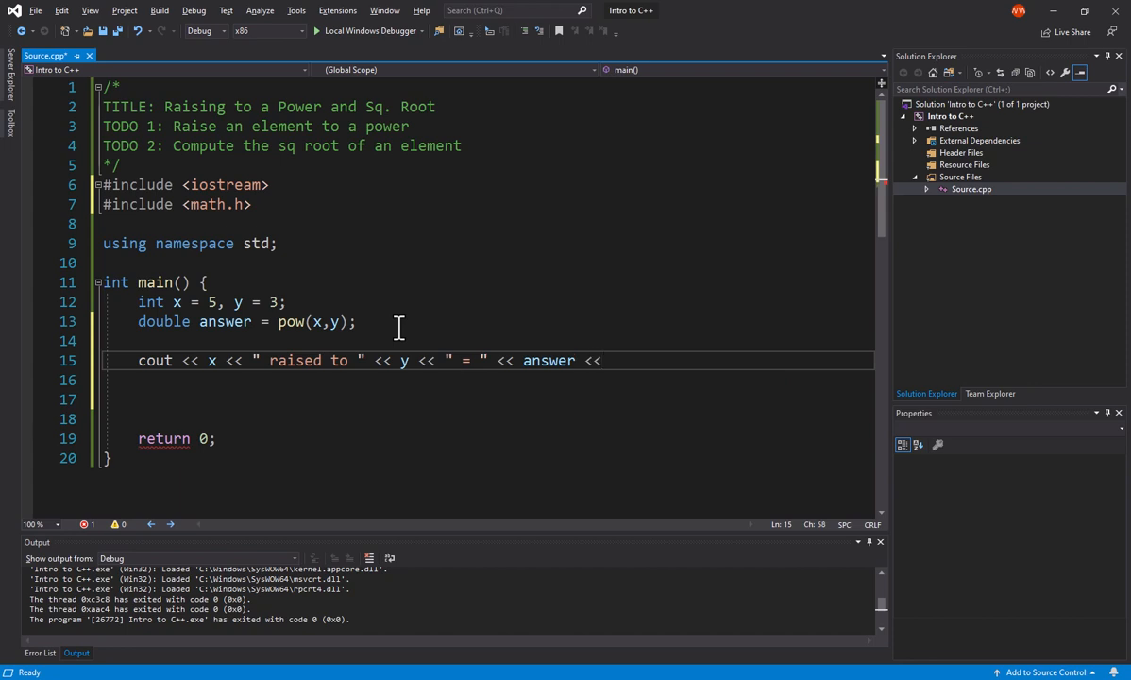
pyautogui.write('endl;')
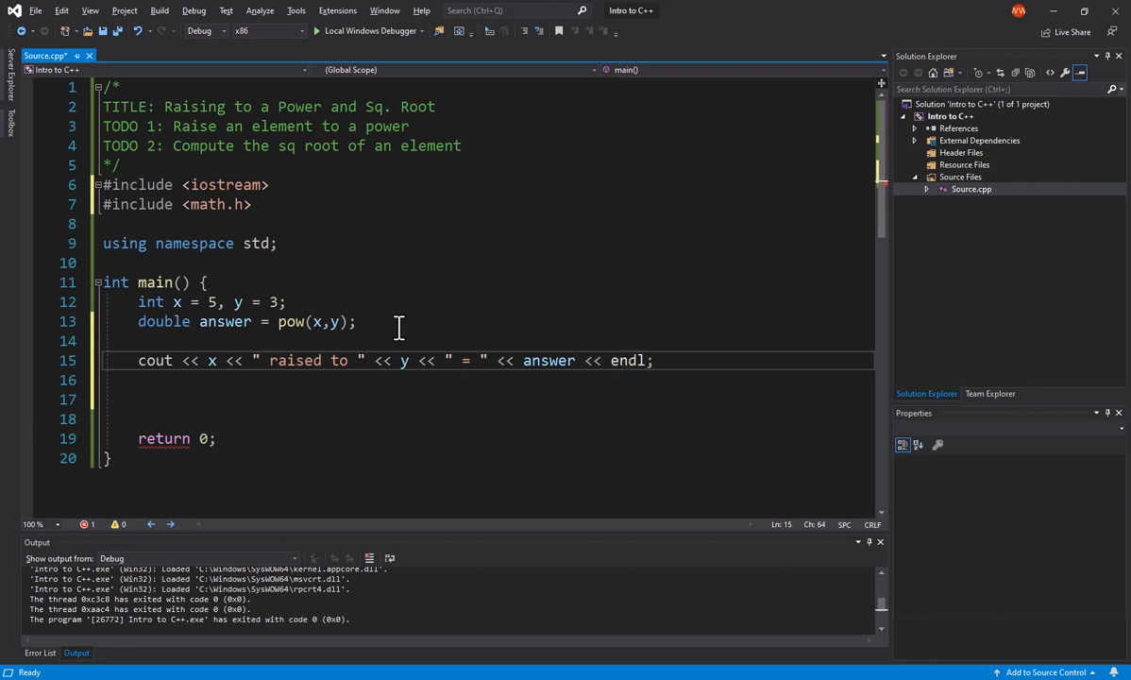
pyautogui.press('enter')
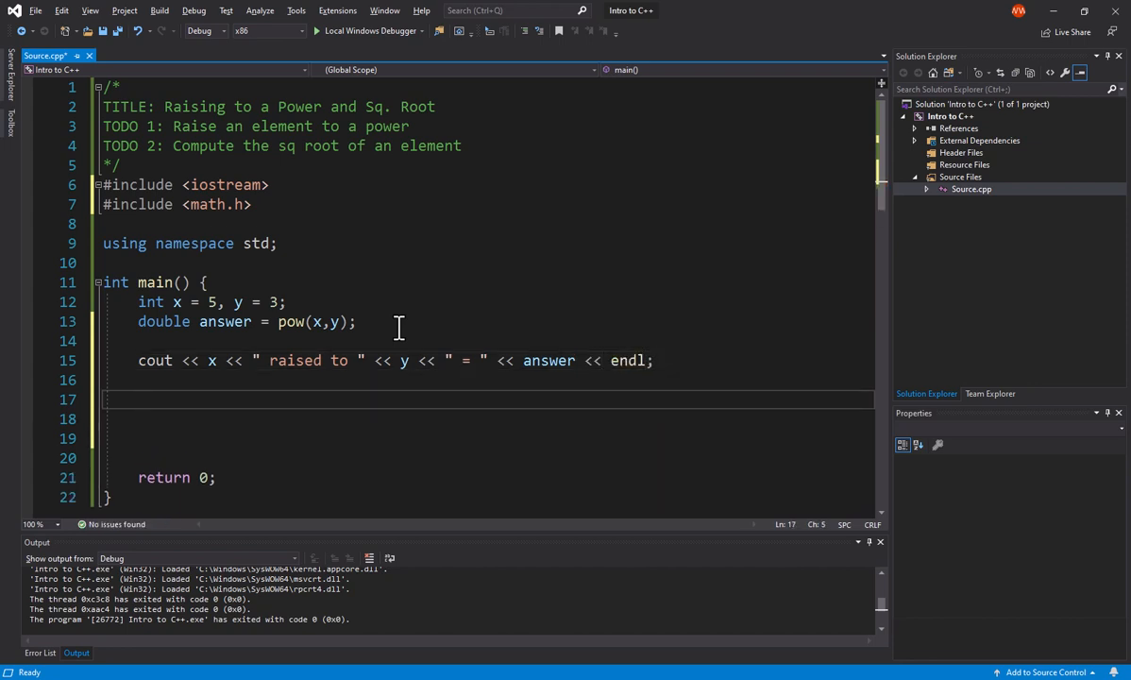
# - Add cout << "The sq root of " << answer << " is " << sqrt(answer) << endl; as a second output line
pyautogui.write('cout')
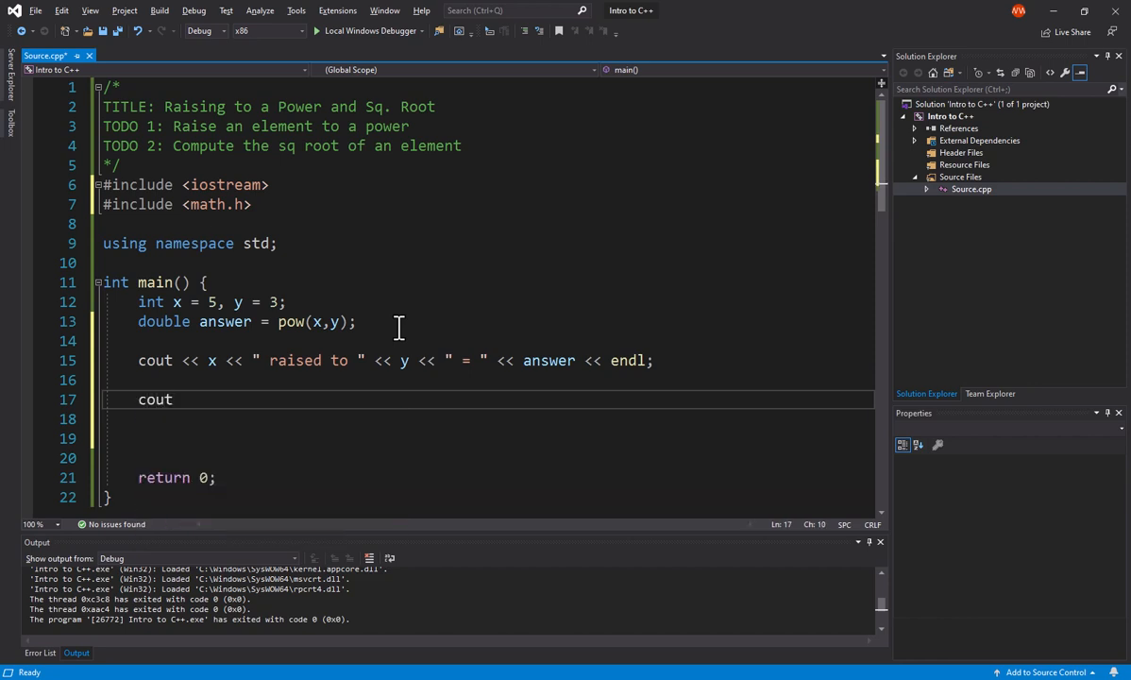
pyautogui.write('<< "The sq')
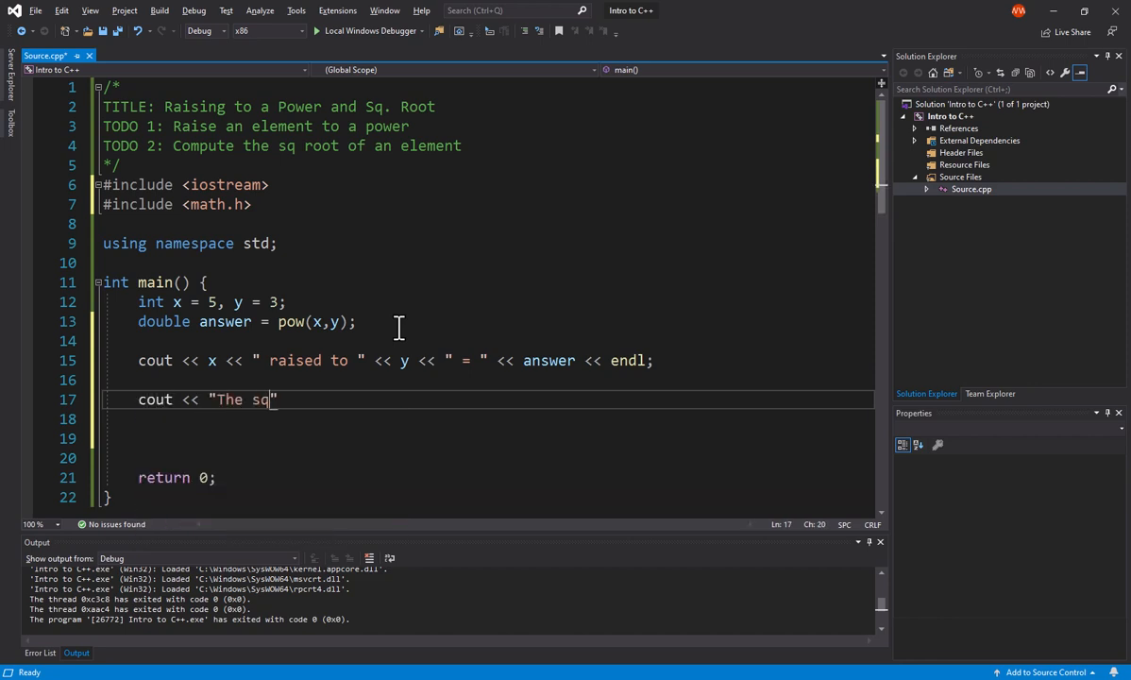
pyautogui.write('root of')
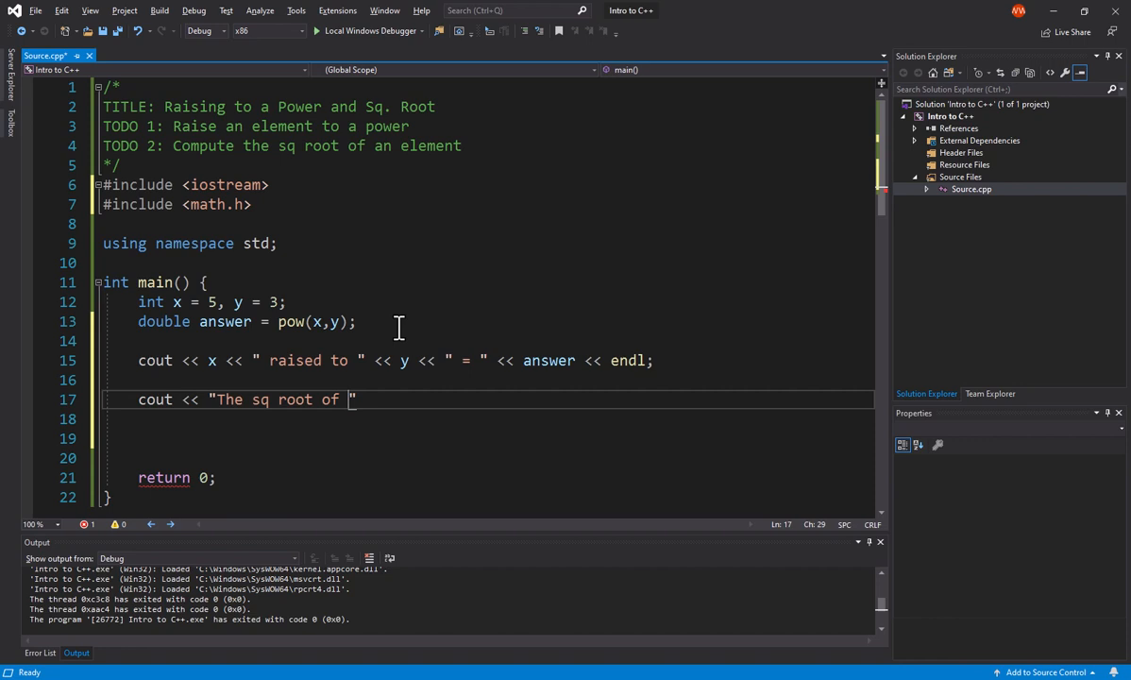
pyautogui.write('<< answer')
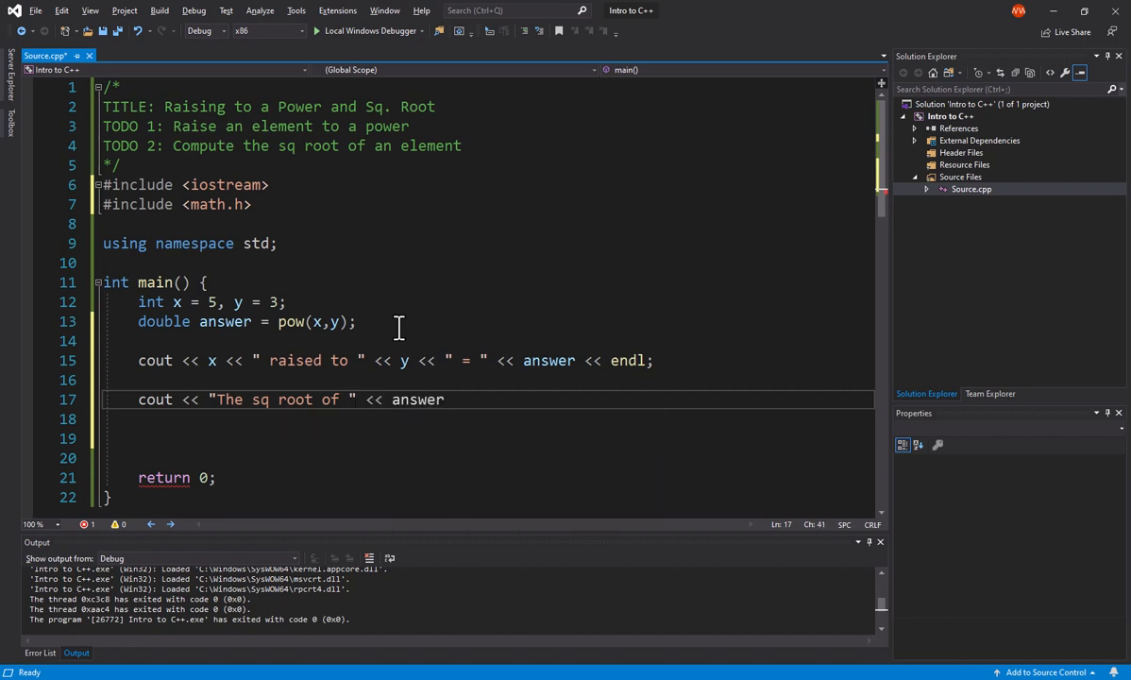
pyautogui.write('<< " is "')
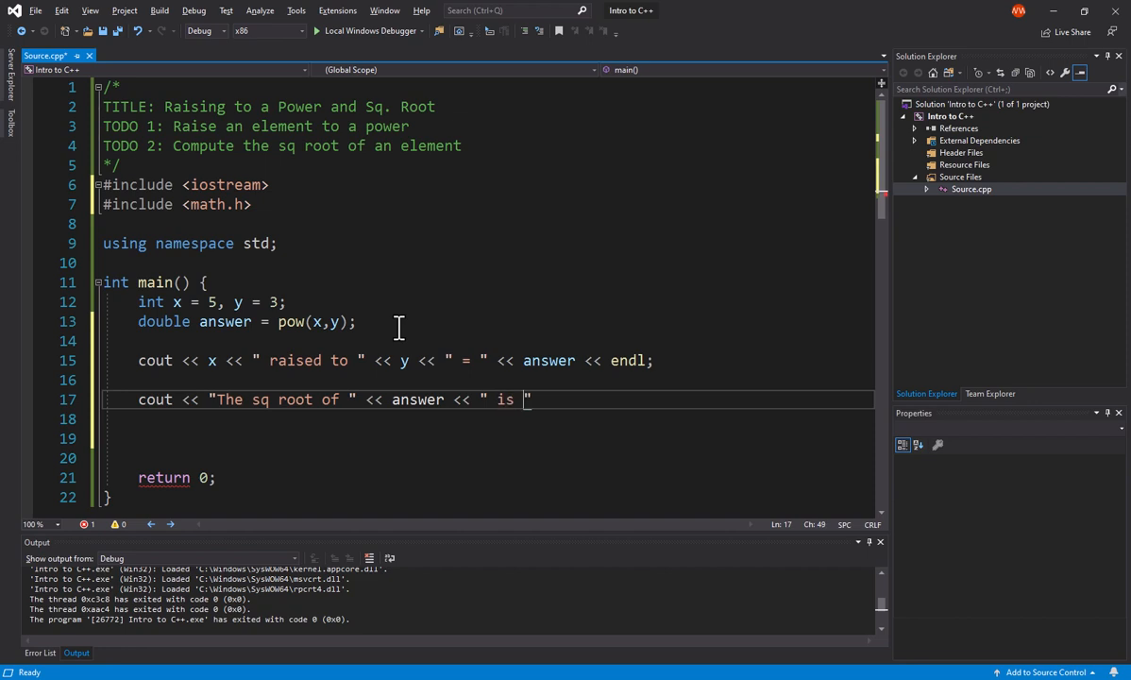
pyautogui.write('s')
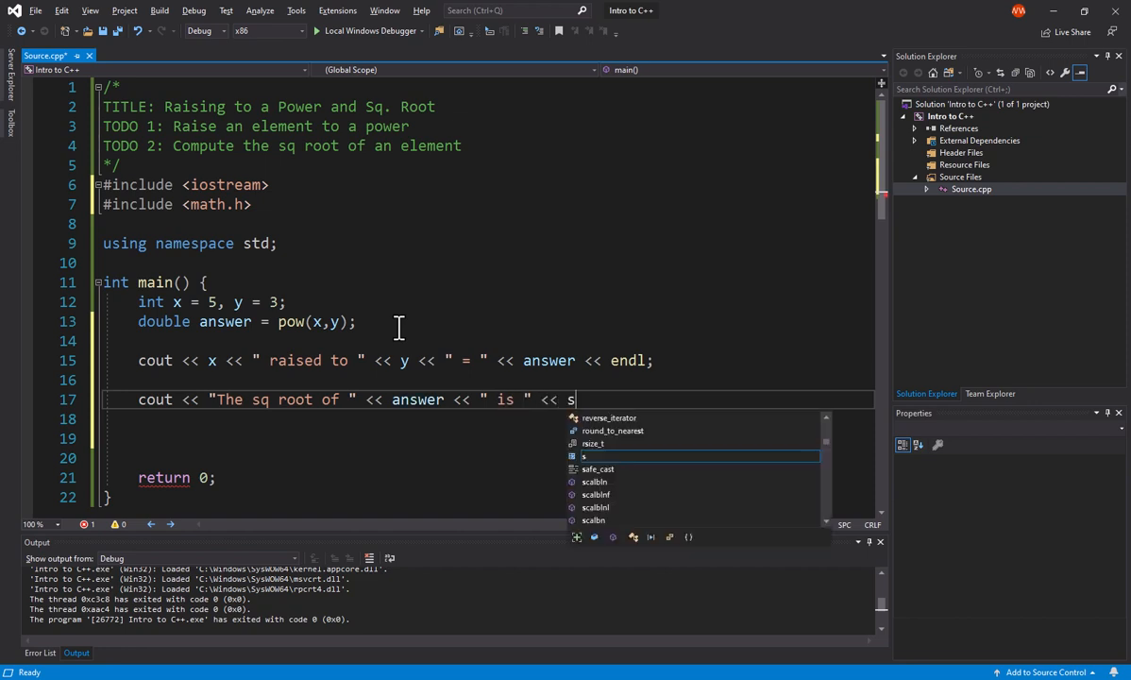
pyautogui.write('qrt')
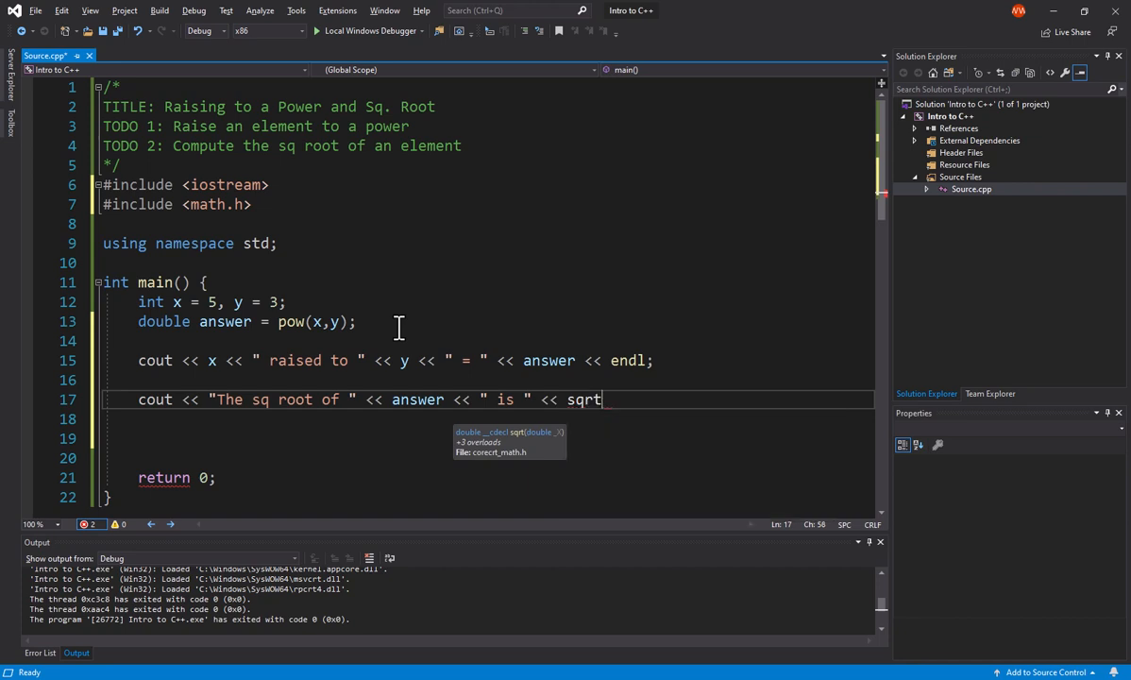
pyautogui.write('(answer)')
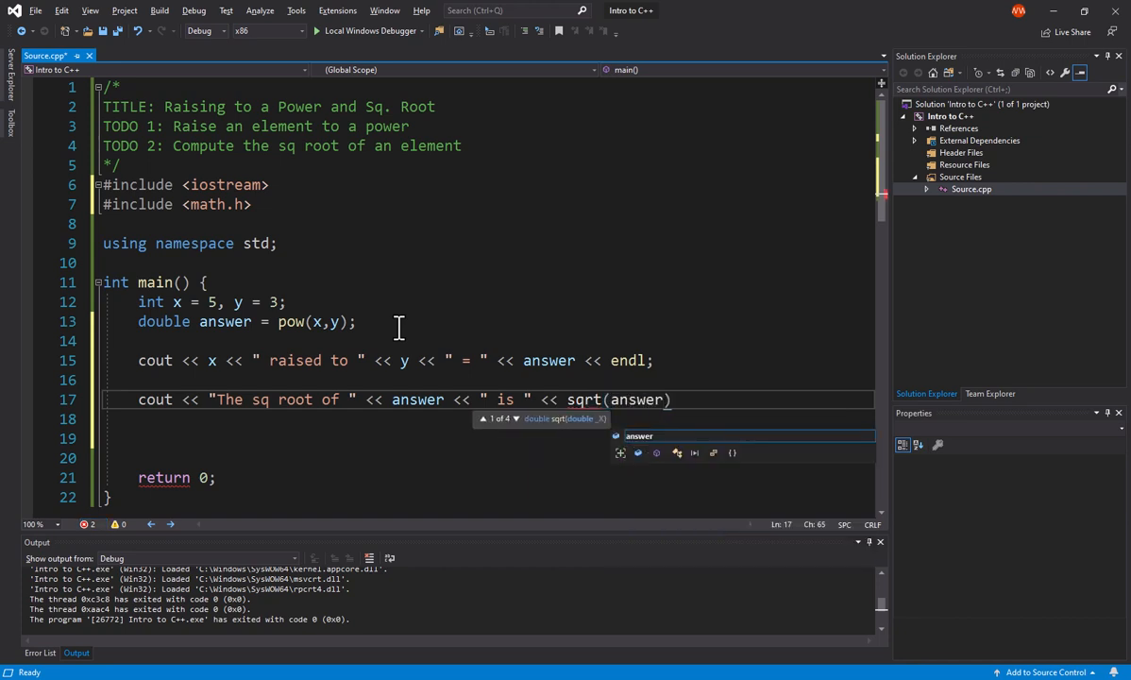
pyautogui.write('<< e')
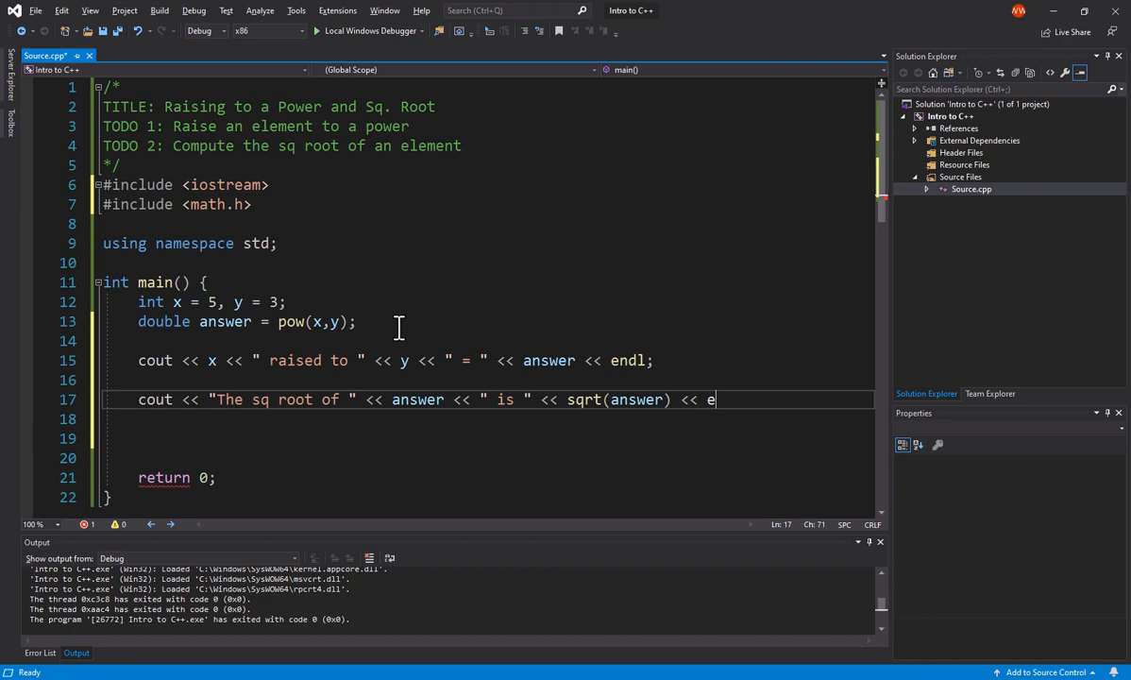
pyautogui.write('ndl;')
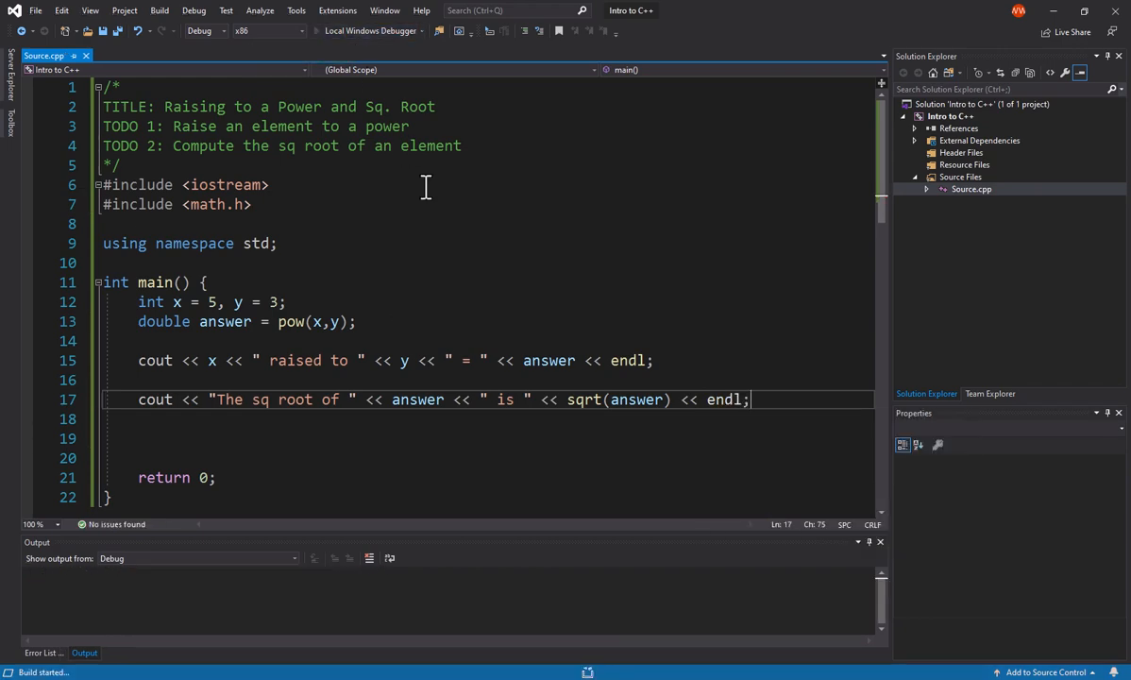
# - Run the program with Local Windows Debugger and confirm it exits with code 0
pyautogui.click(317, 31)
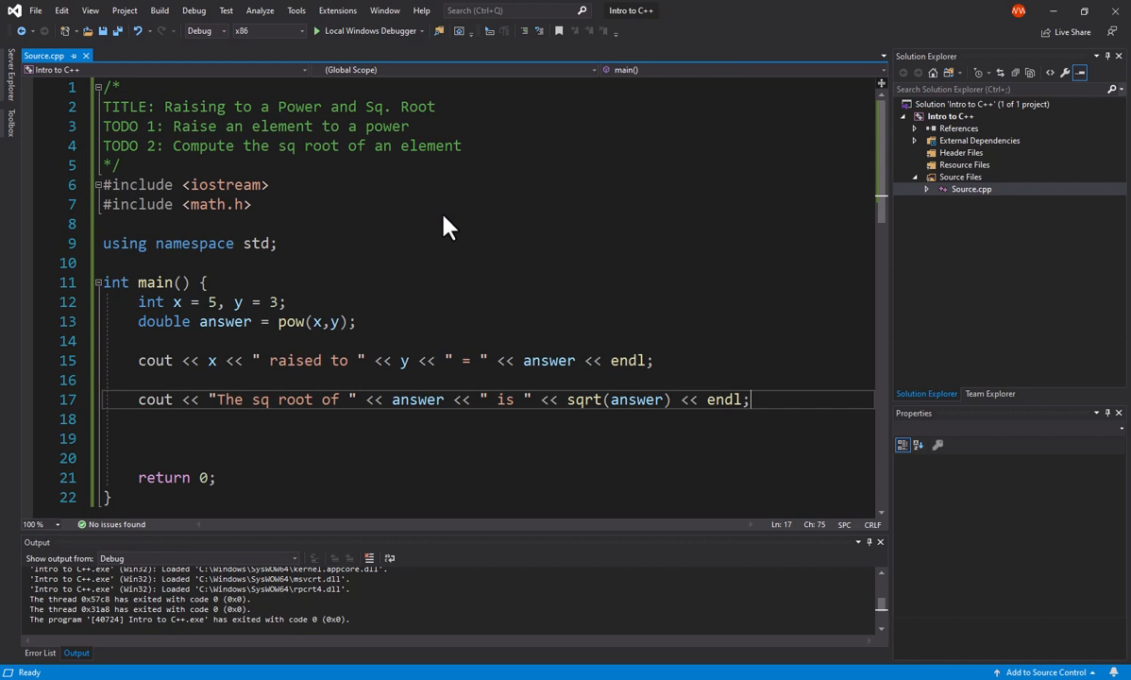
pyautogui.moveTo(293, 321)
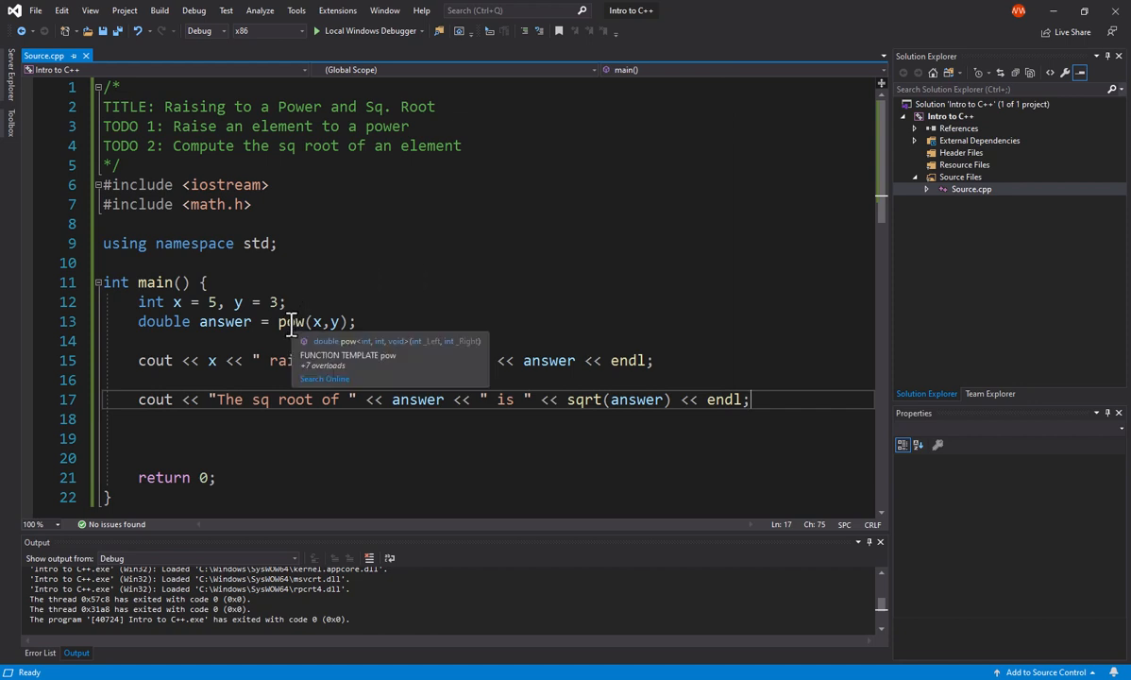